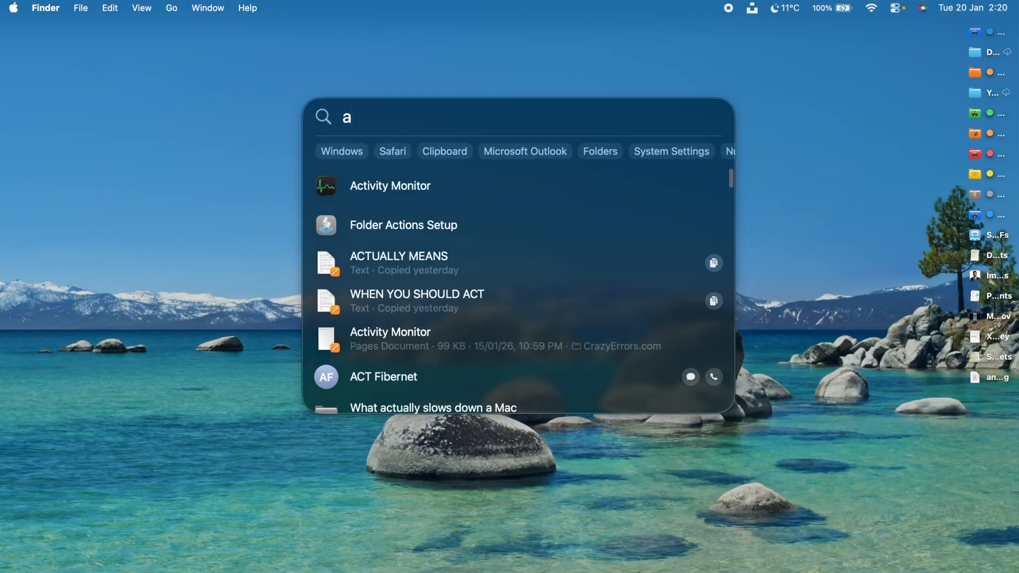
Launch Activity Monitor from the Spotlight results for 'a'.
{"action": "left_click", "coordinate": [390, 186]}
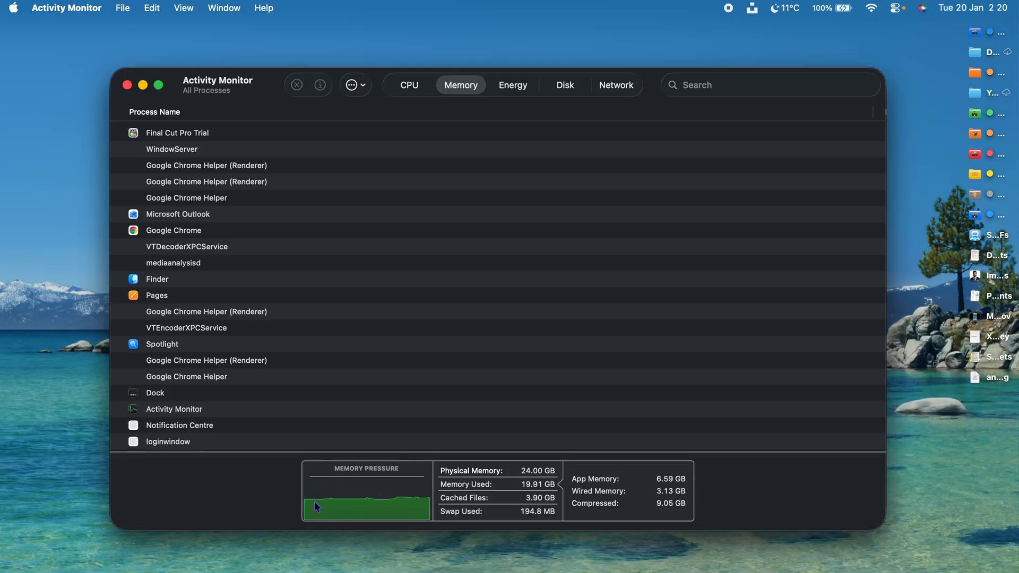
{"action": "mouse_move", "coordinate": [393, 510]}
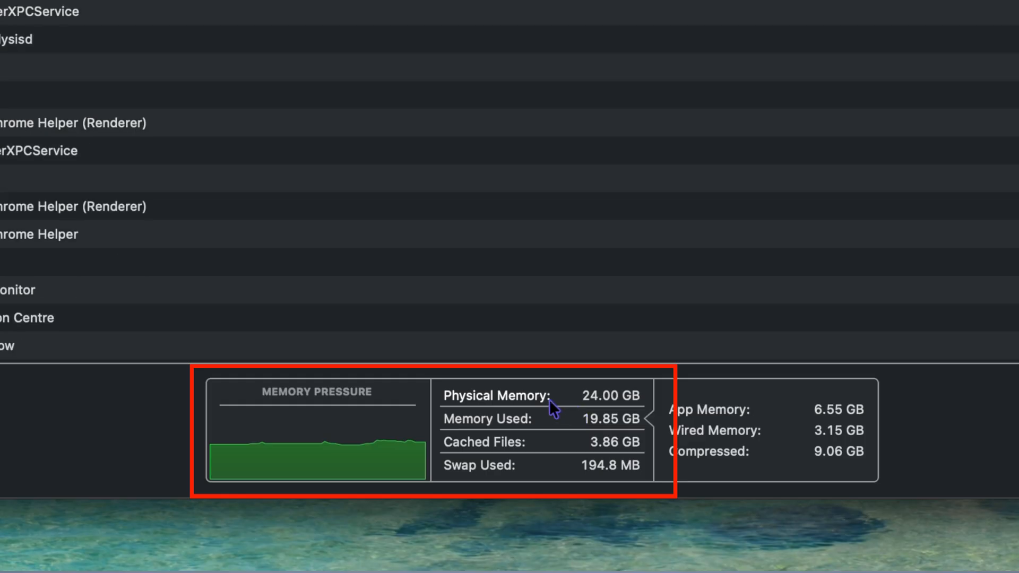
{"action": "mouse_move", "coordinate": [328, 468]}
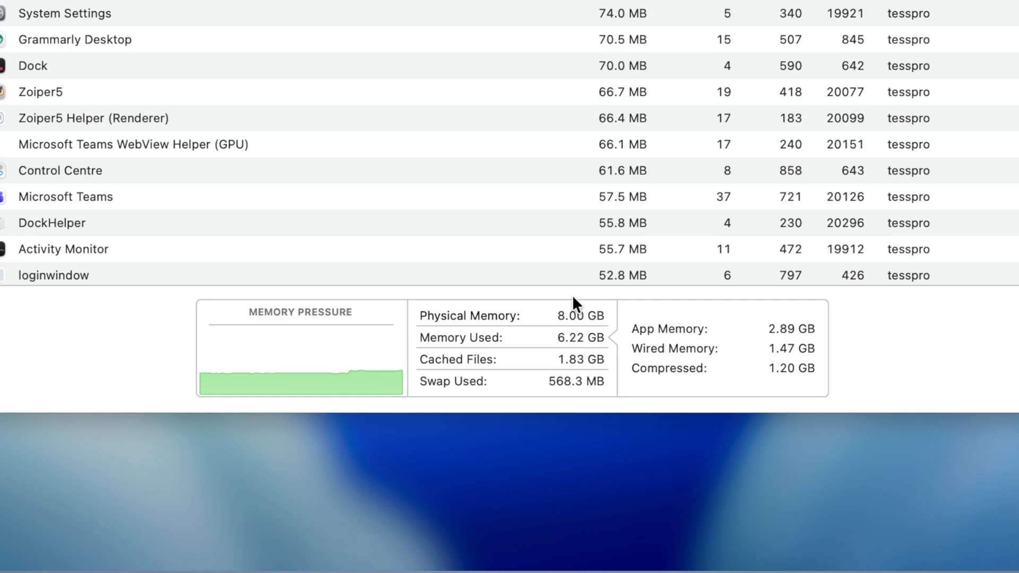
{"action": "mouse_move", "coordinate": [586, 309]}
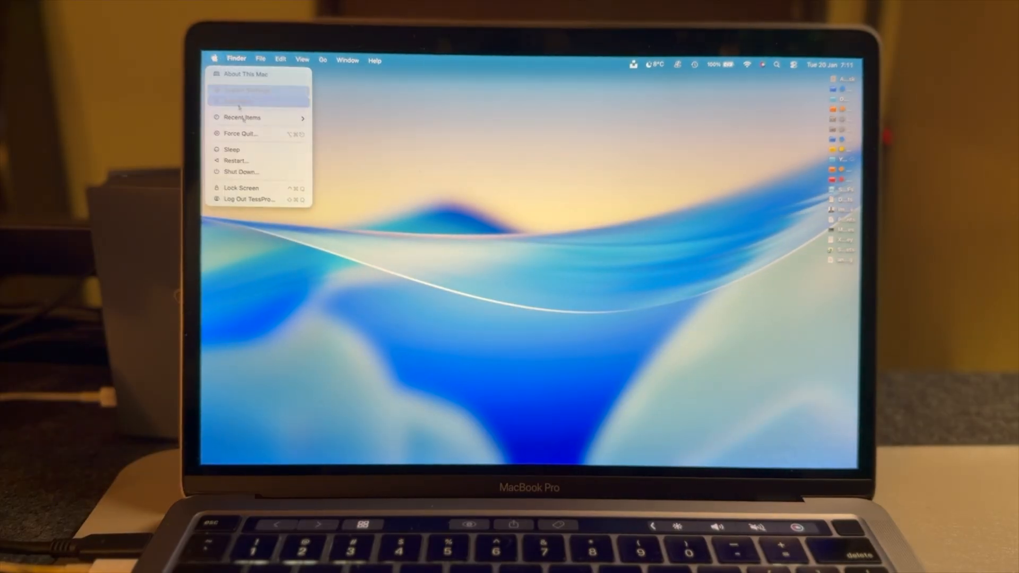
Choose Restart from the Apple menu and confirm restarting the Mac.
{"action": "left_click", "coordinate": [236, 160]}
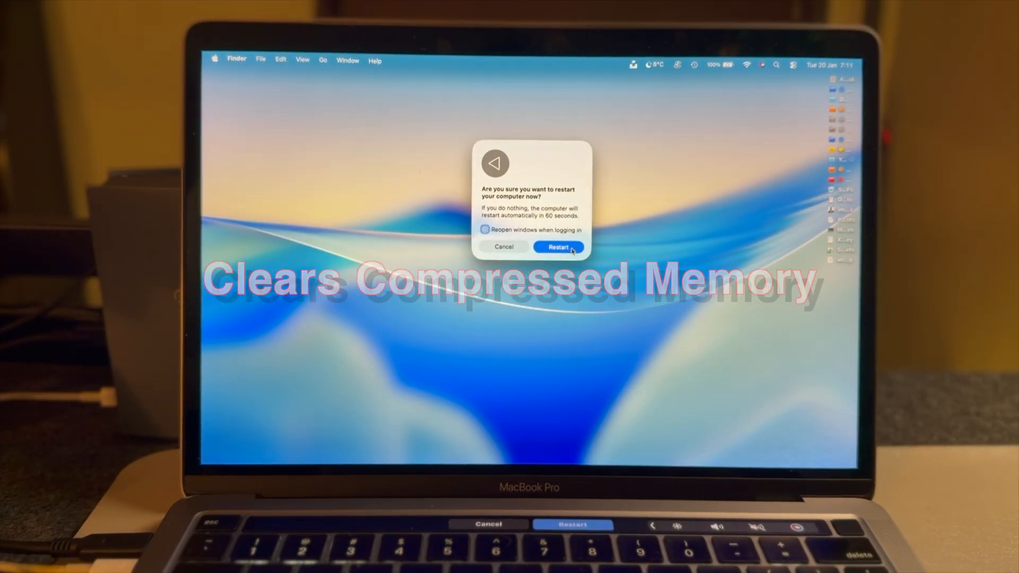
{"action": "left_click", "coordinate": [556, 247]}
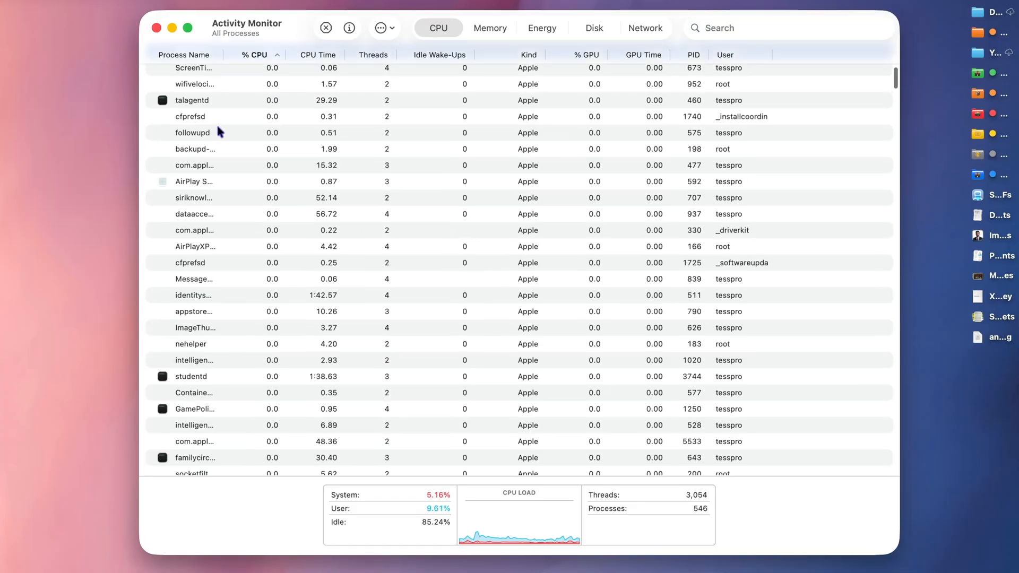
Sort the CPU process list by % CPU, heaviest users like WindowServer first.
{"action": "left_click", "coordinate": [255, 54]}
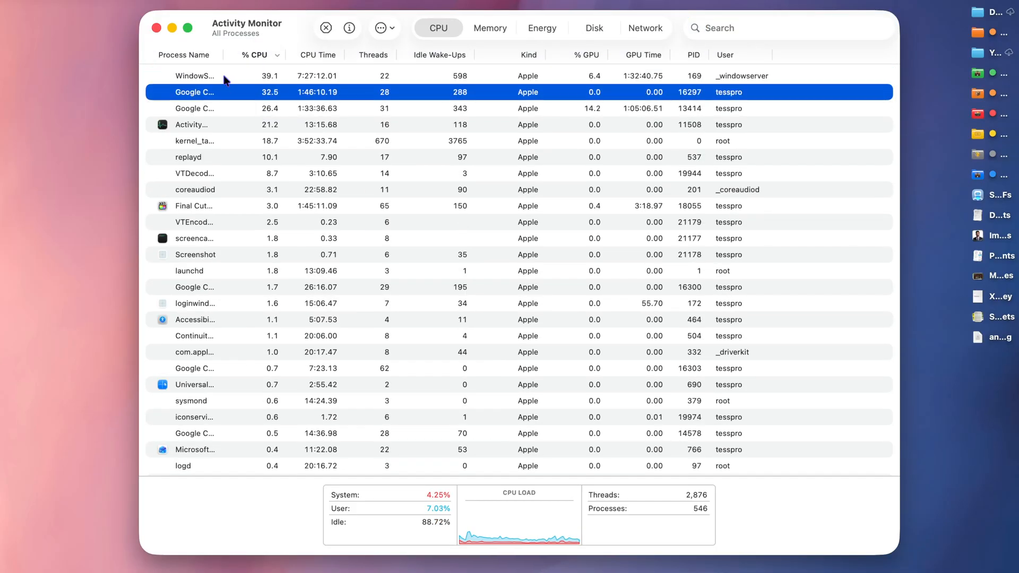
{"action": "left_click", "coordinate": [194, 189]}
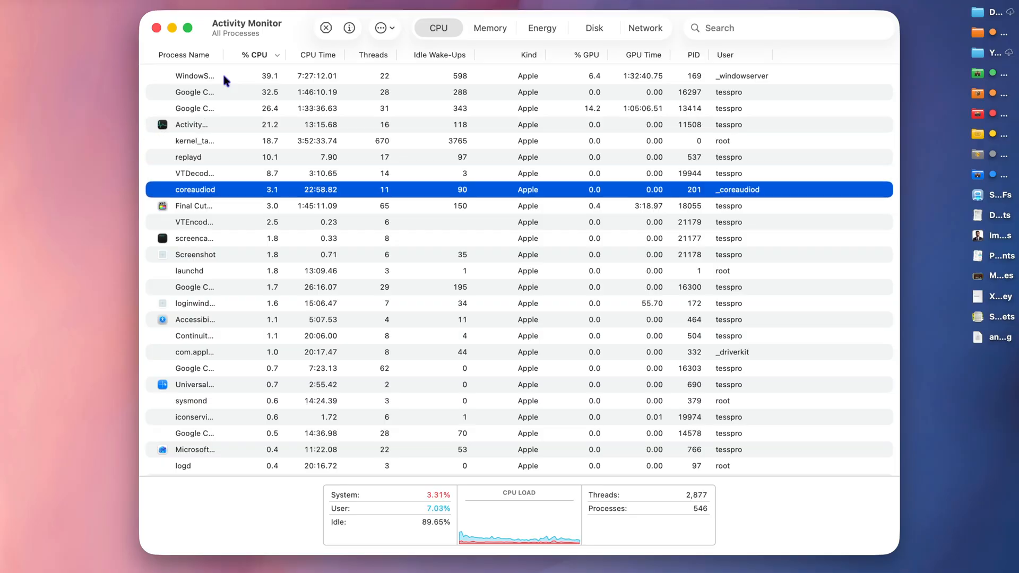